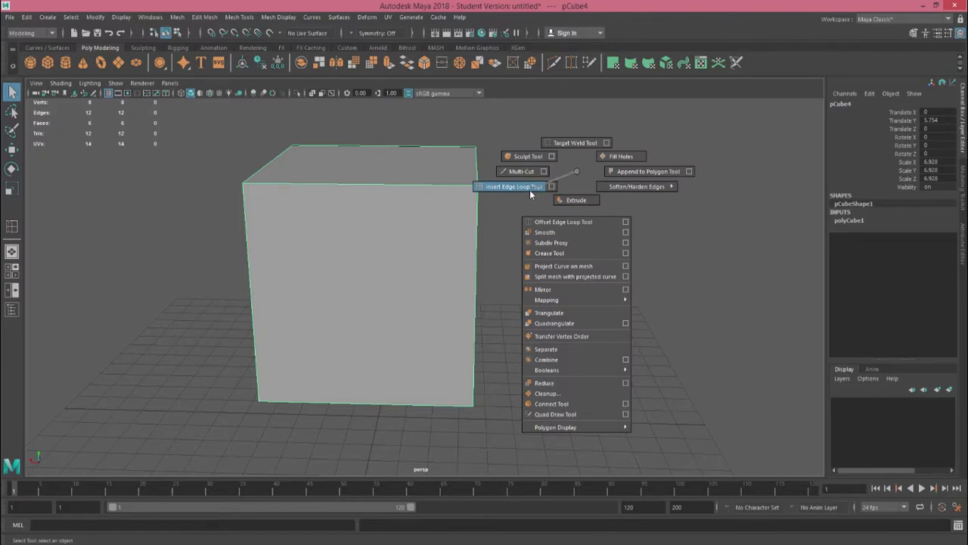
{"action": "left_click", "coordinate": [511, 187]}
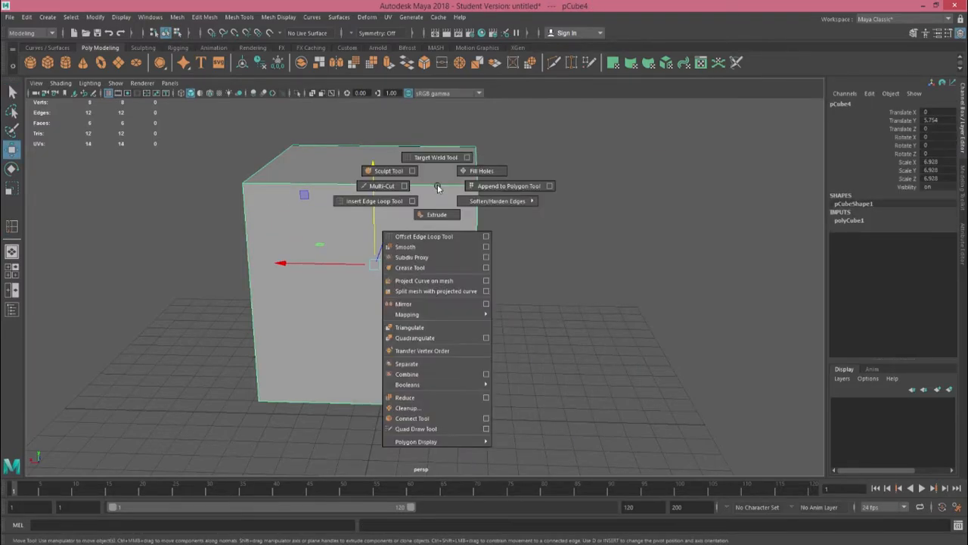
{"action": "left_click", "coordinate": [412, 200]}
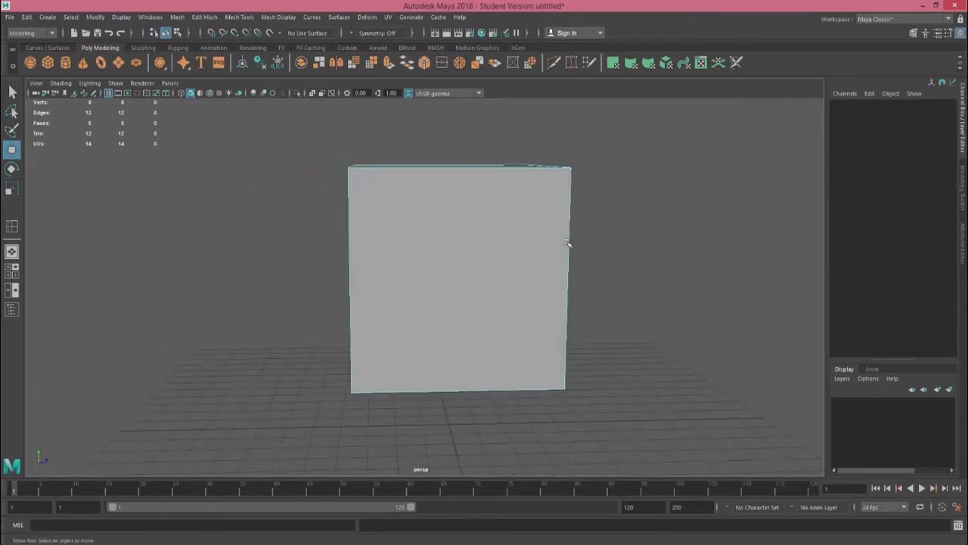
{"action": "left_click", "coordinate": [459, 280]}
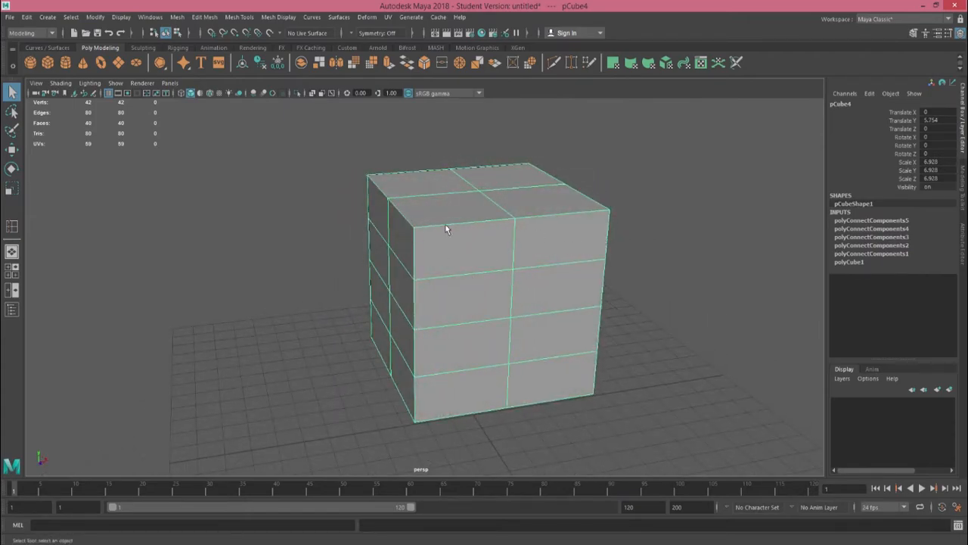
{"action": "mouse_move", "coordinate": [437, 82]}
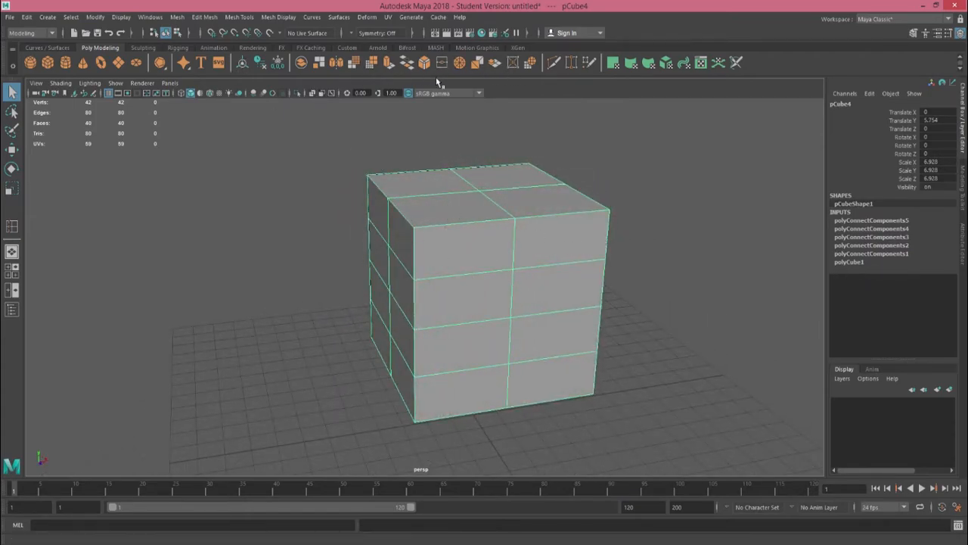